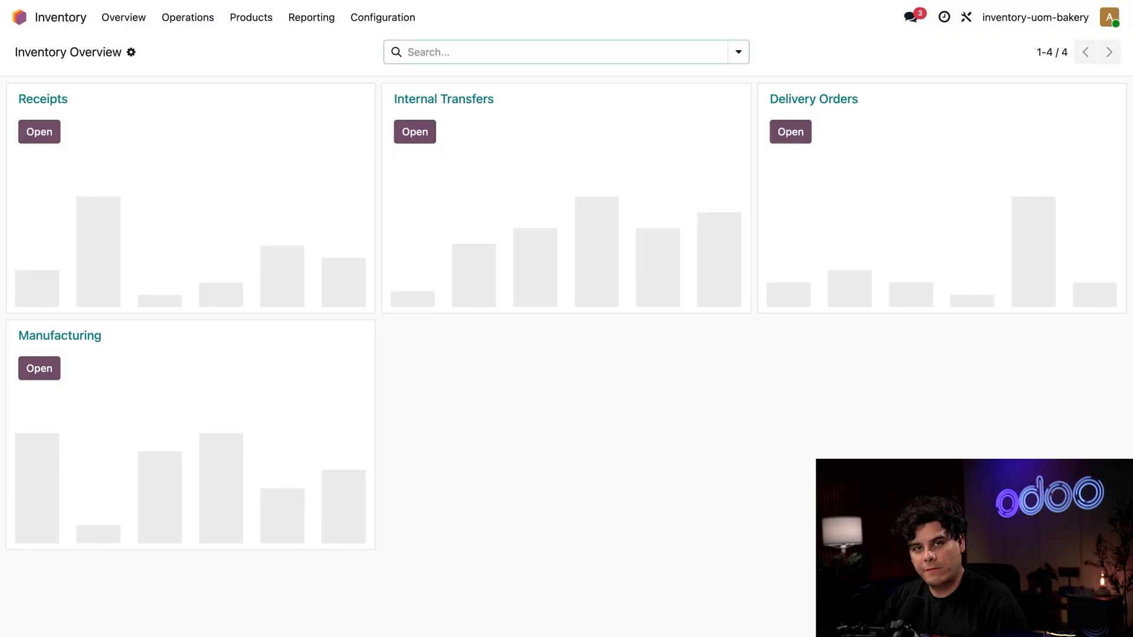
Filter Inventory settings by 'units' to check Units of Measure & Packagings is enabled
click(383, 17)
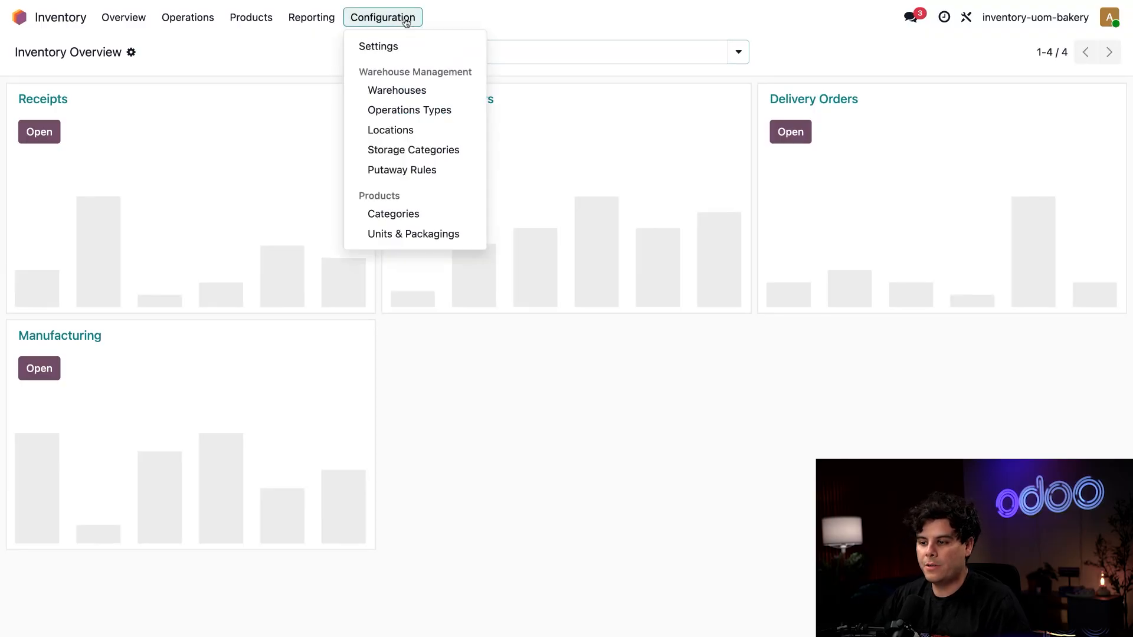
click(377, 46)
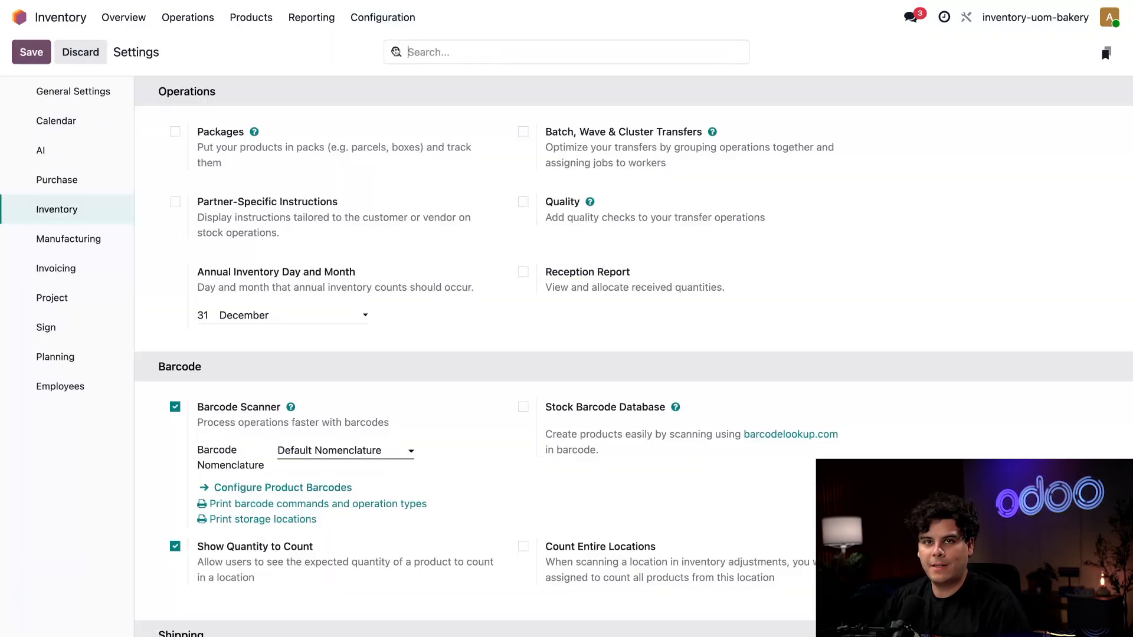
text(units)
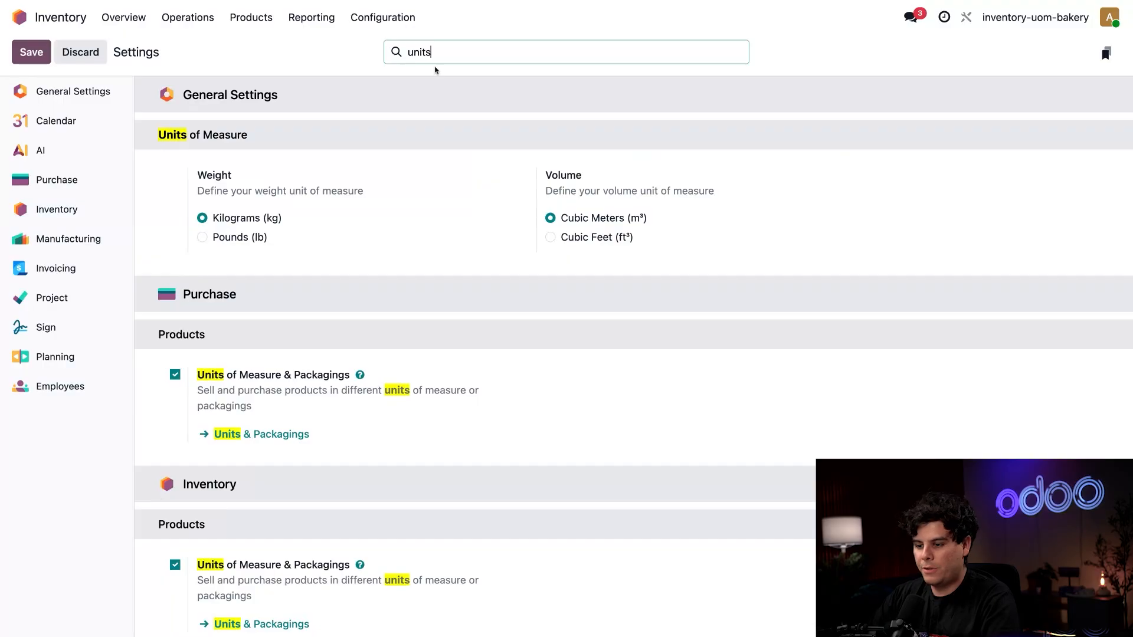
mouse_move(405, 243)
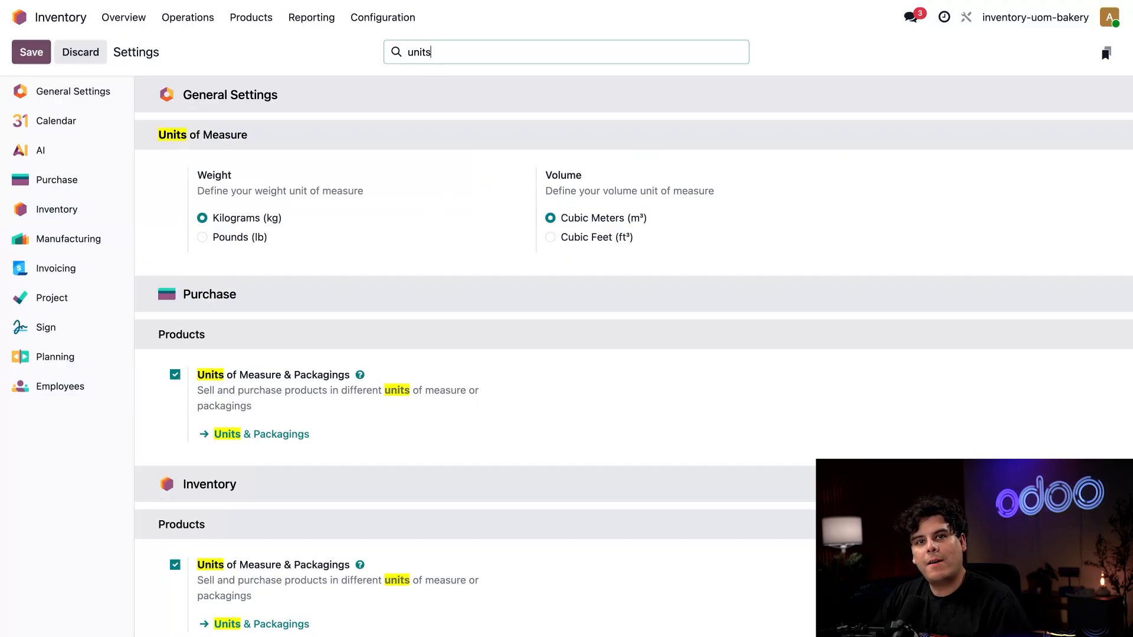
scroll(down, 3)
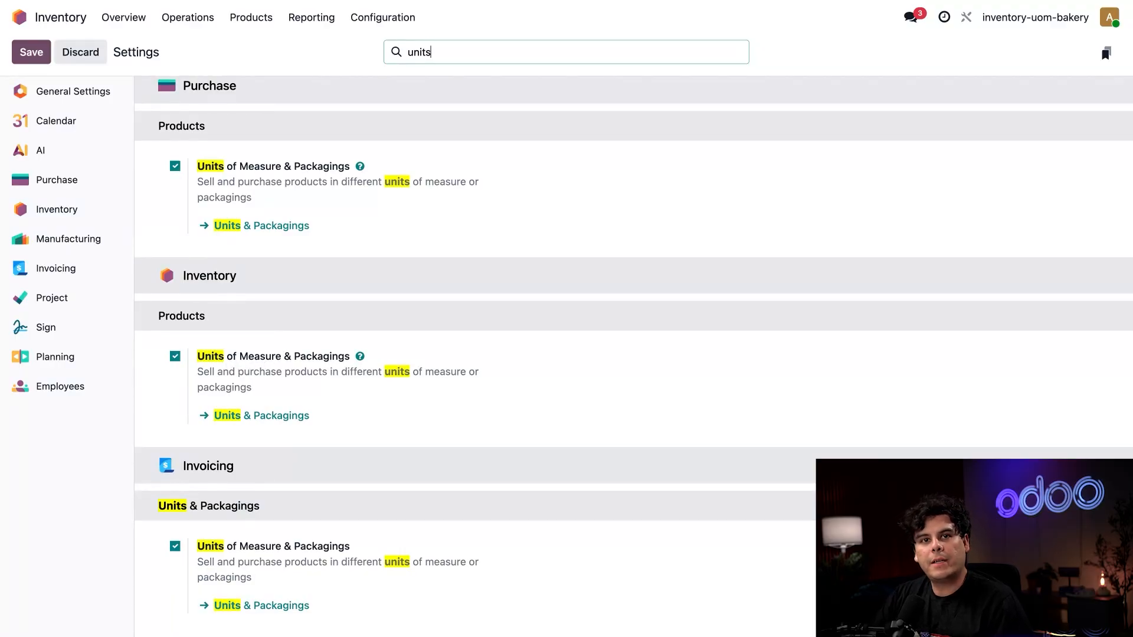
Review the Bucket of 10 L unit holding 10 L, then open the Products catalogue
click(225, 415)
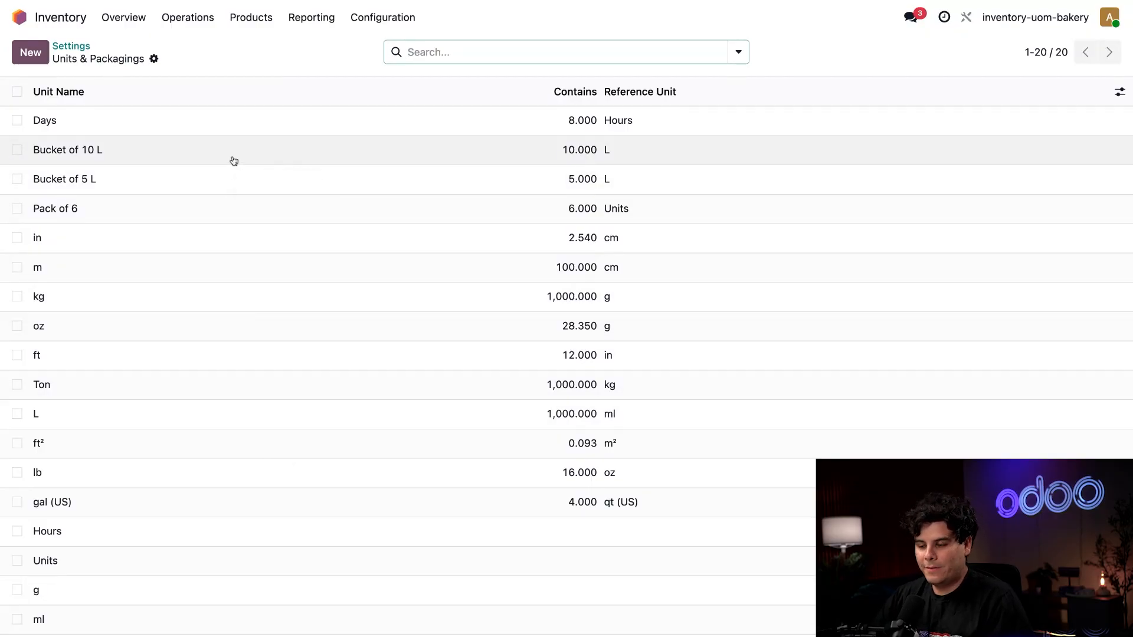
click(67, 150)
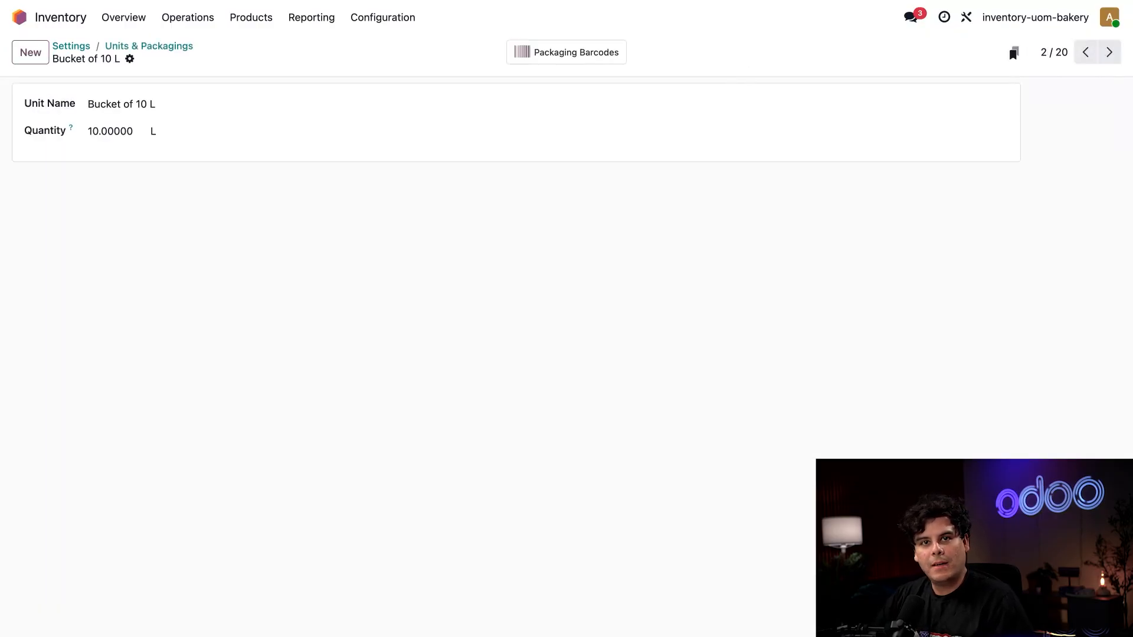
click(187, 103)
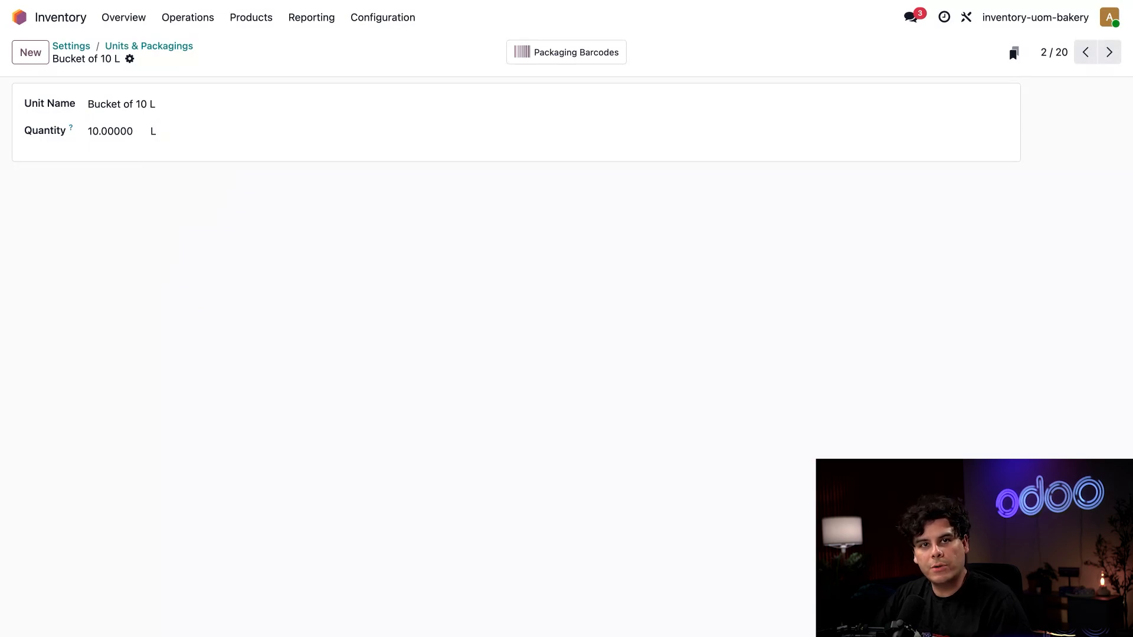
click(196, 132)
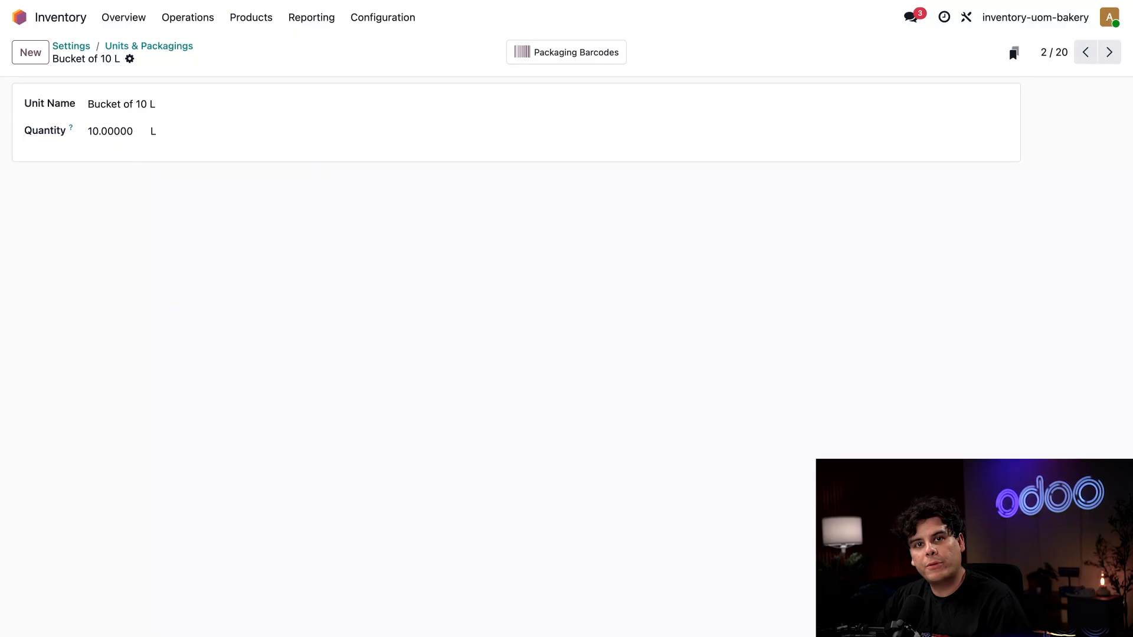
mouse_move(266, 49)
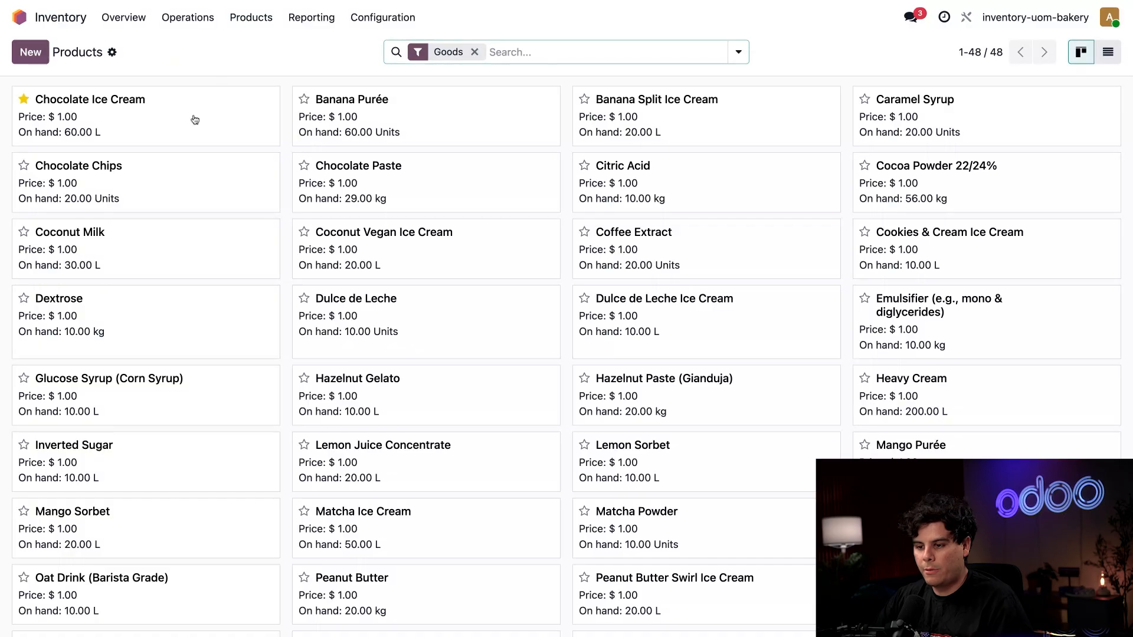
Open the Chocolate Ice Cream product card showing 60 L on hand
click(122, 99)
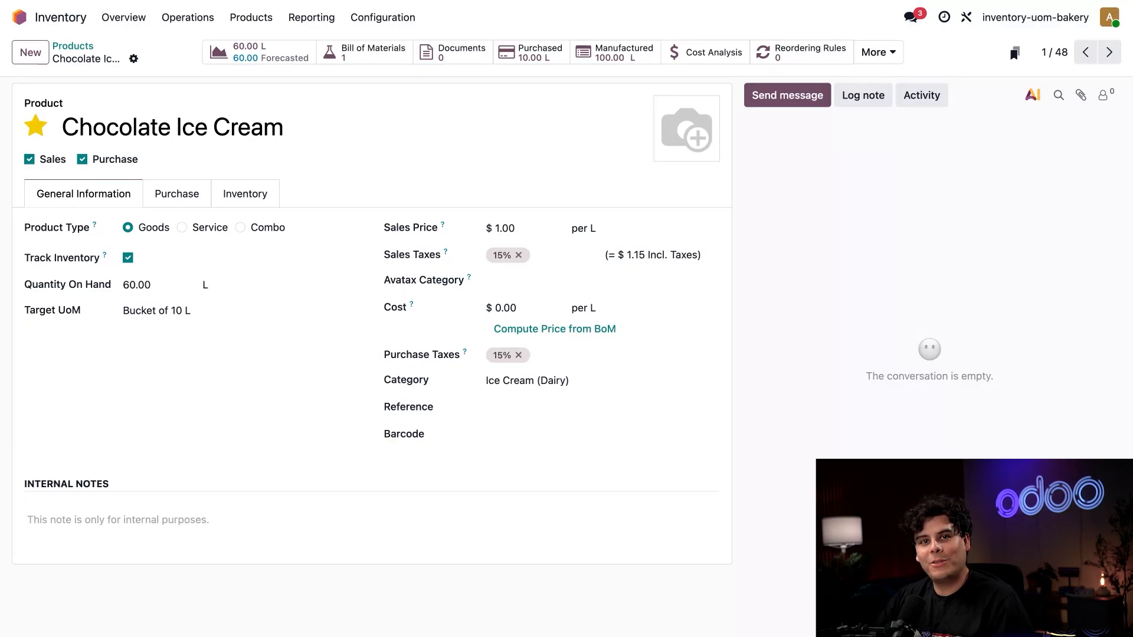
mouse_move(295, 200)
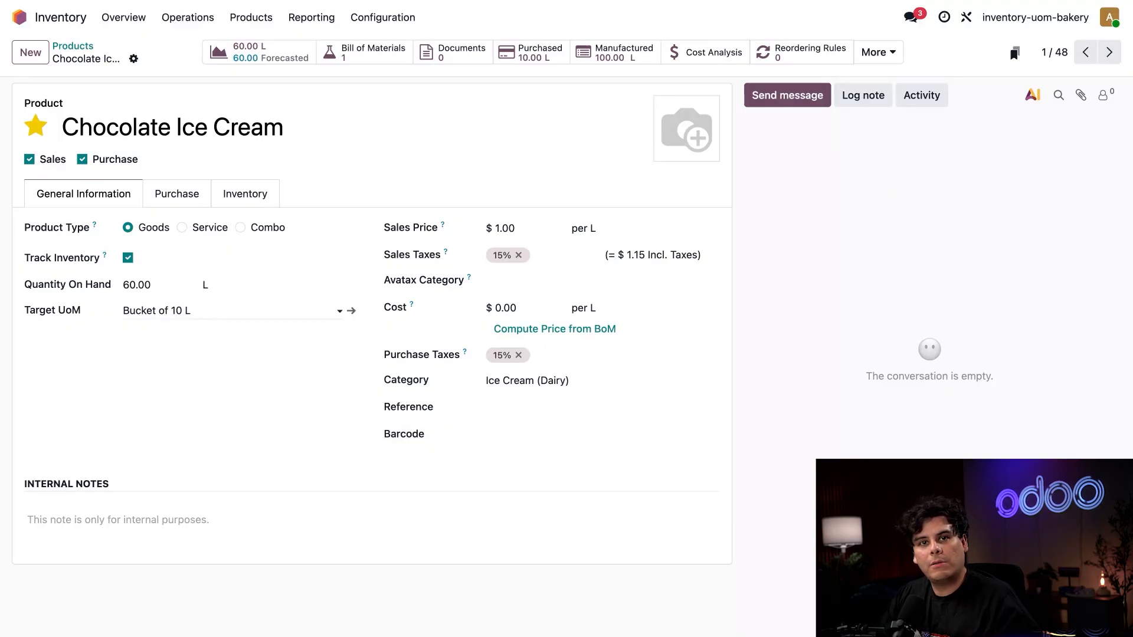
Open the product's On Hand stock list by location
click(171, 126)
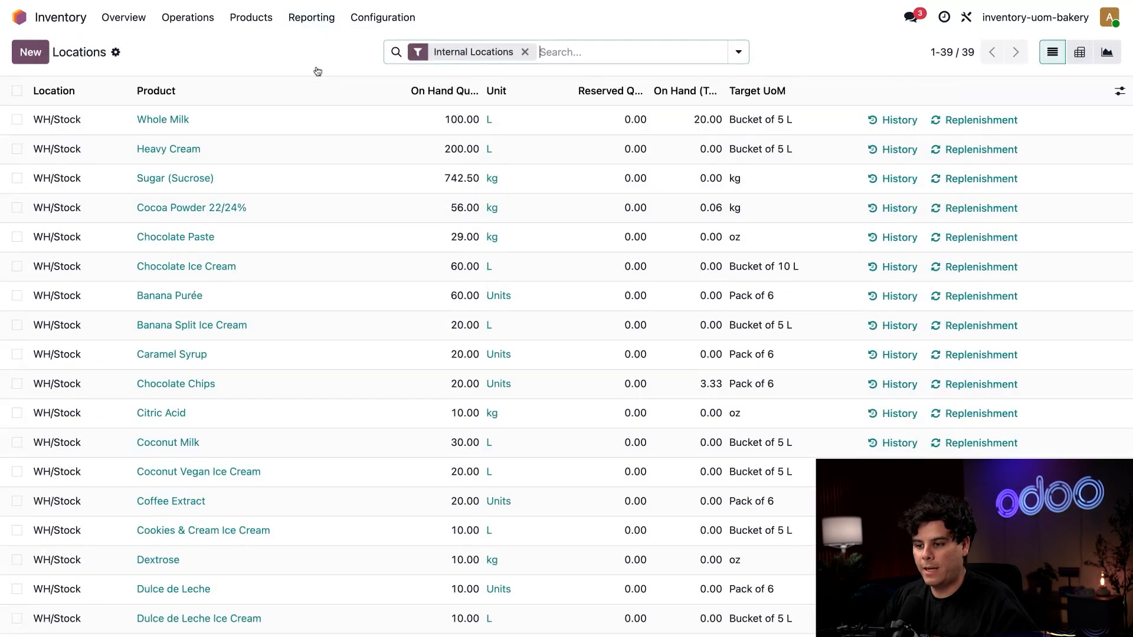
mouse_move(435, 270)
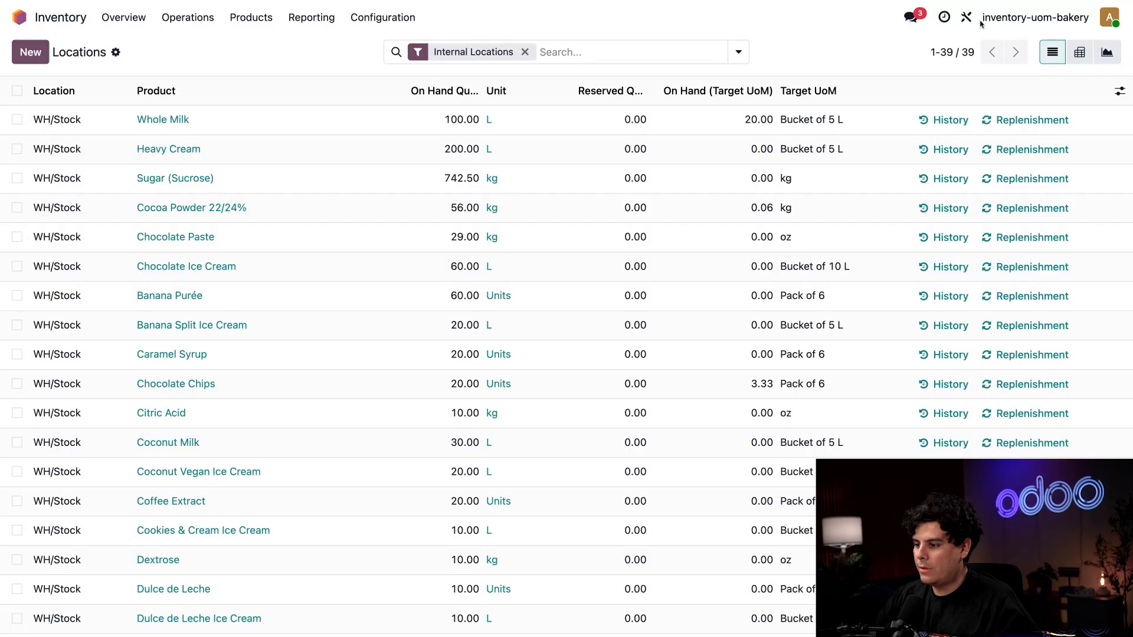
In Studio, open the Convert To Target UoM action under Update Record
click(966, 17)
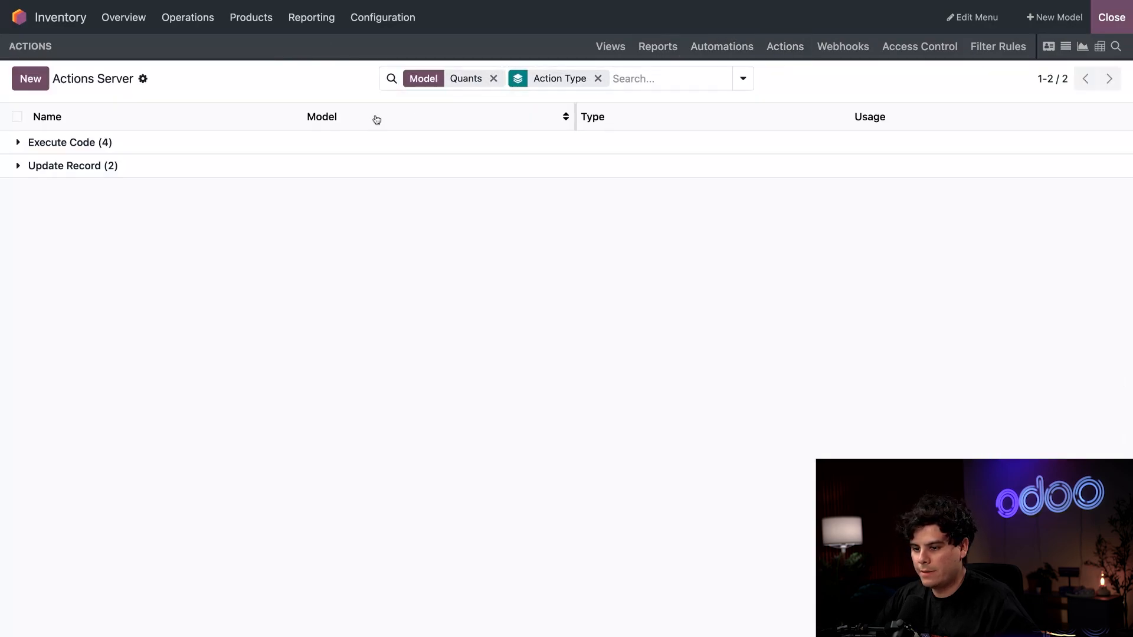
mouse_move(292, 123)
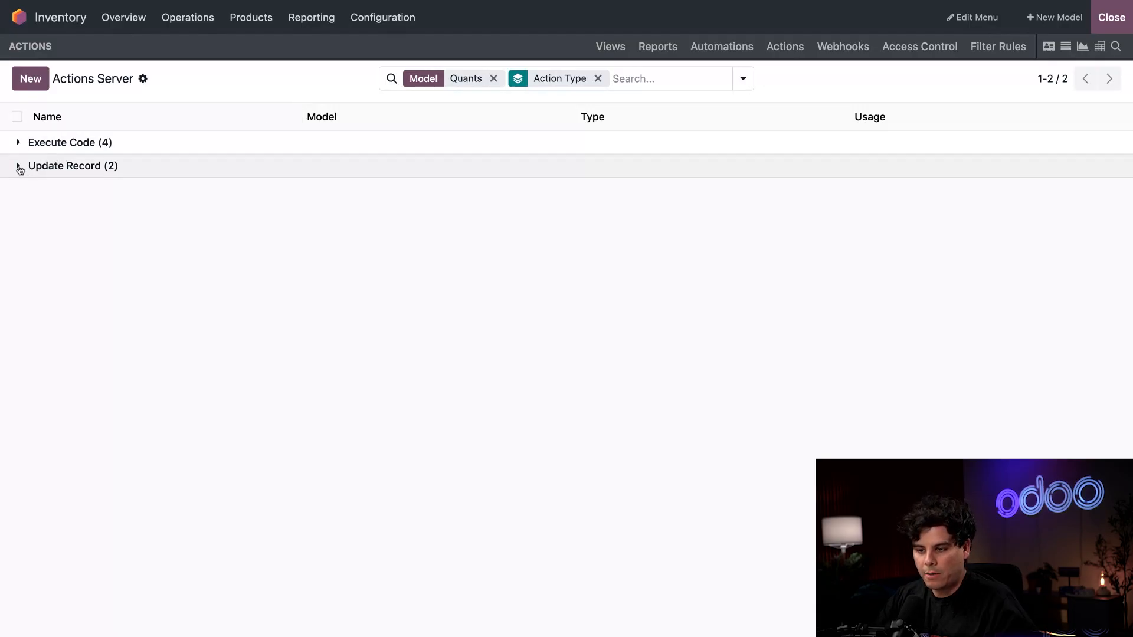
click(18, 165)
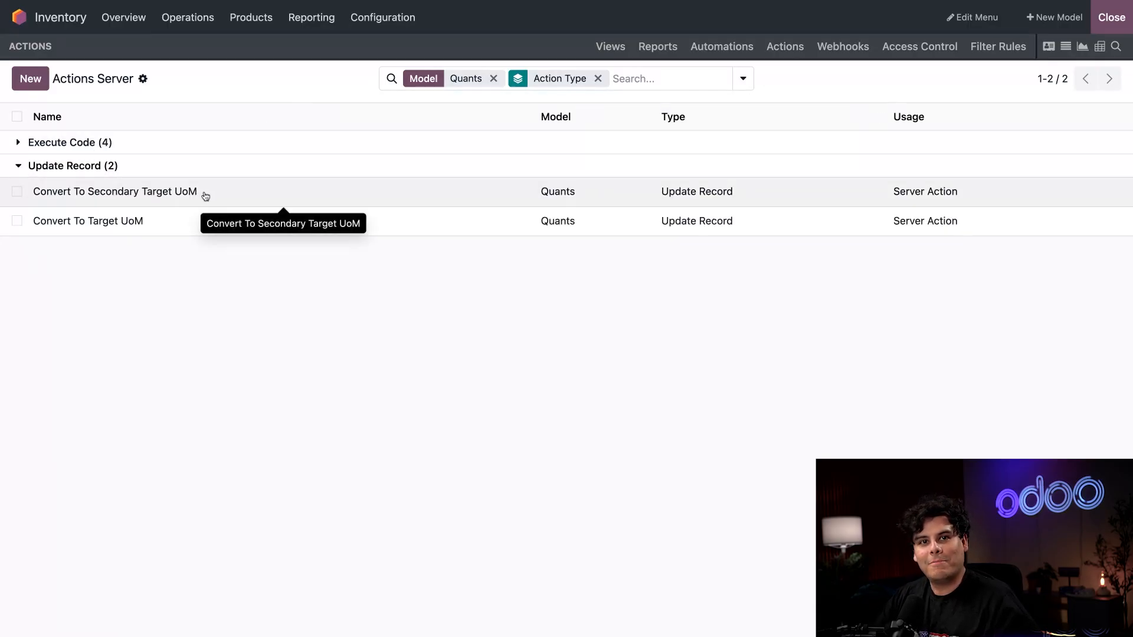
mouse_move(180, 228)
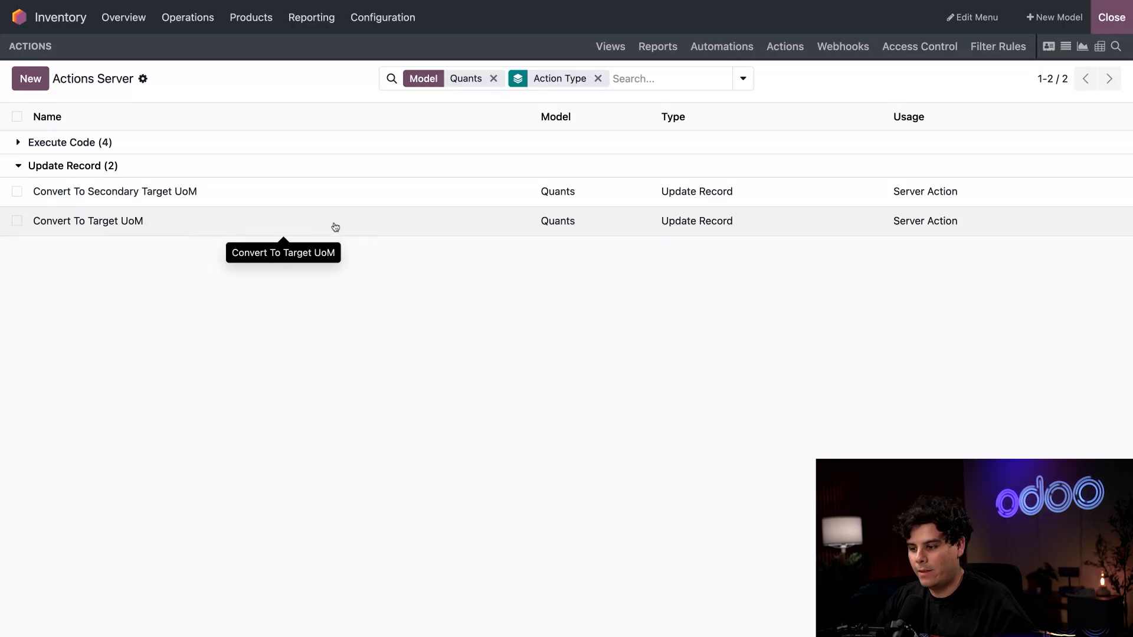
click(87, 221)
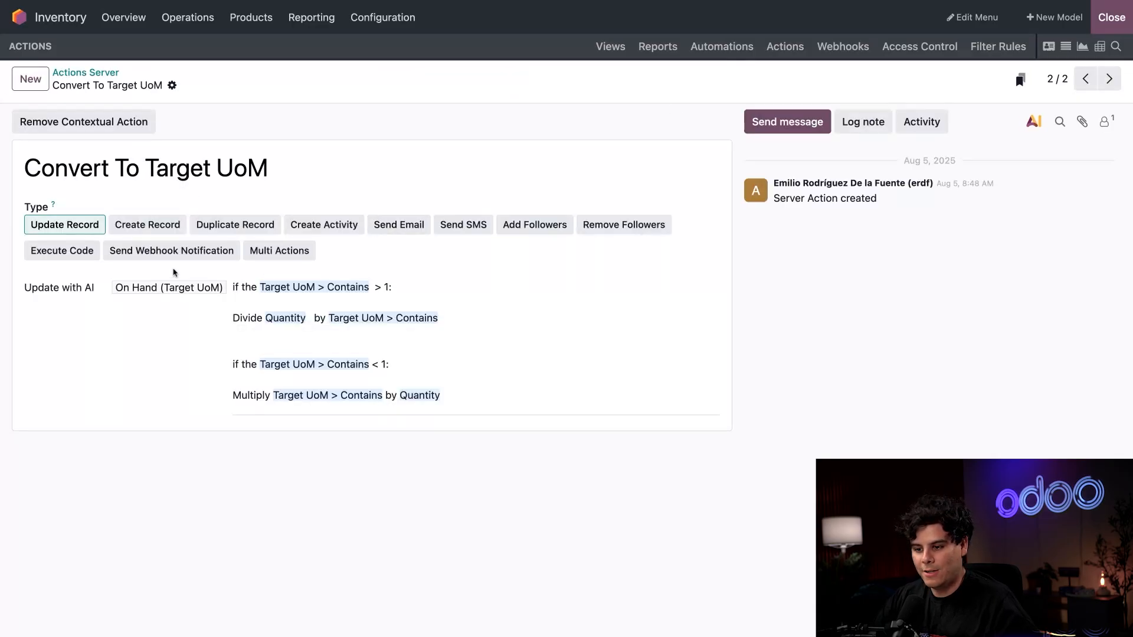
mouse_move(128, 280)
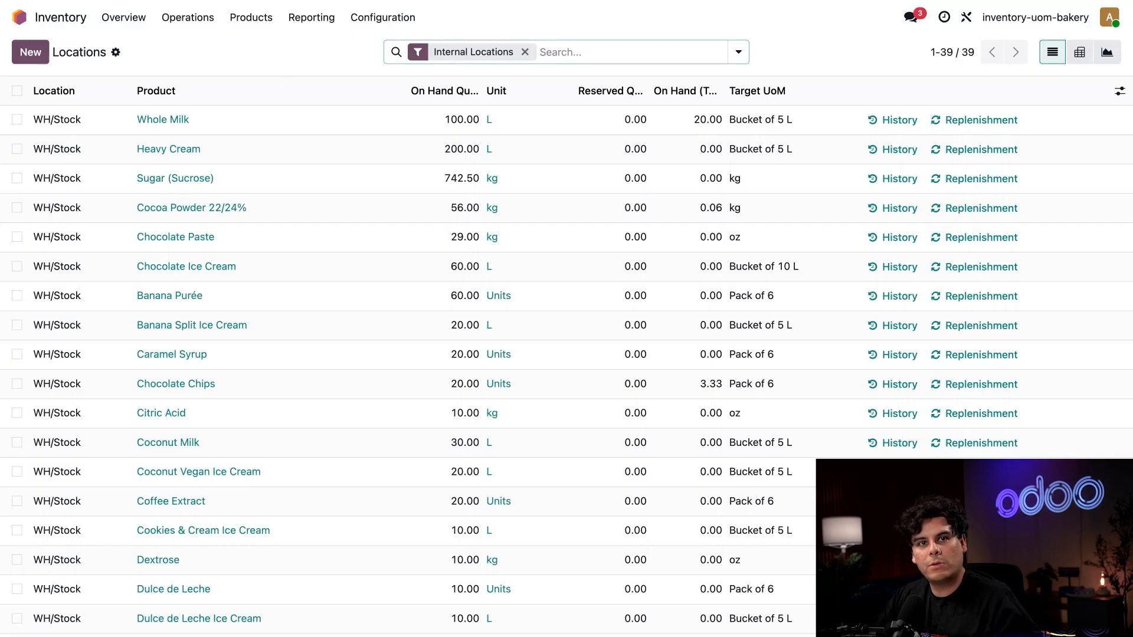
mouse_move(316, 145)
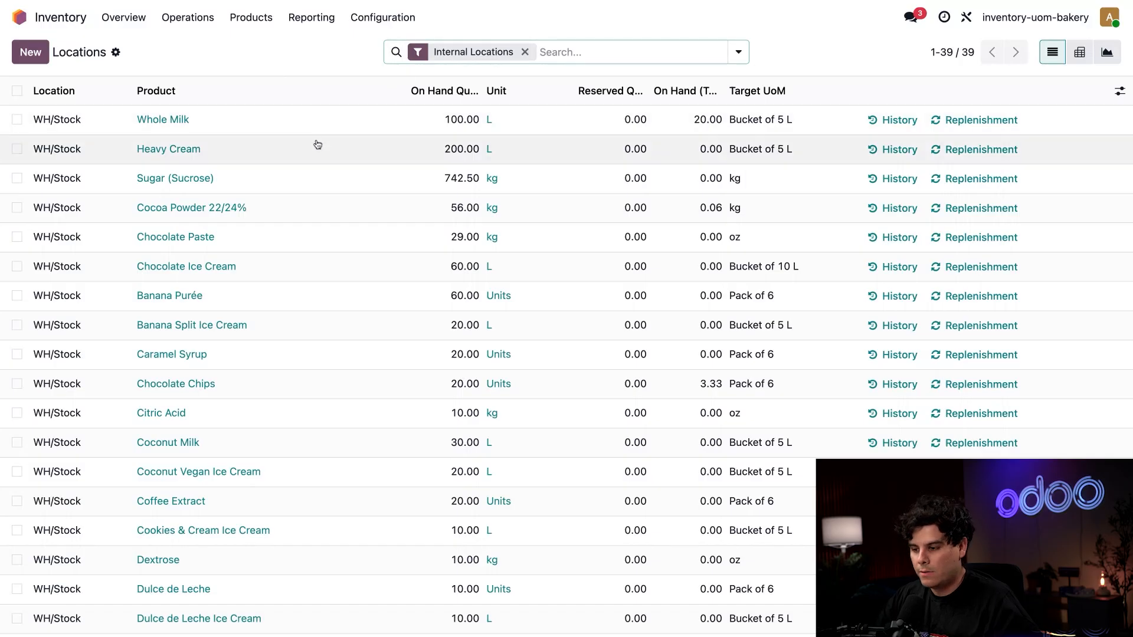
Run Convert To Target UoM on the Chocolate Ice Cream row, giving 6.00 buckets
click(16, 266)
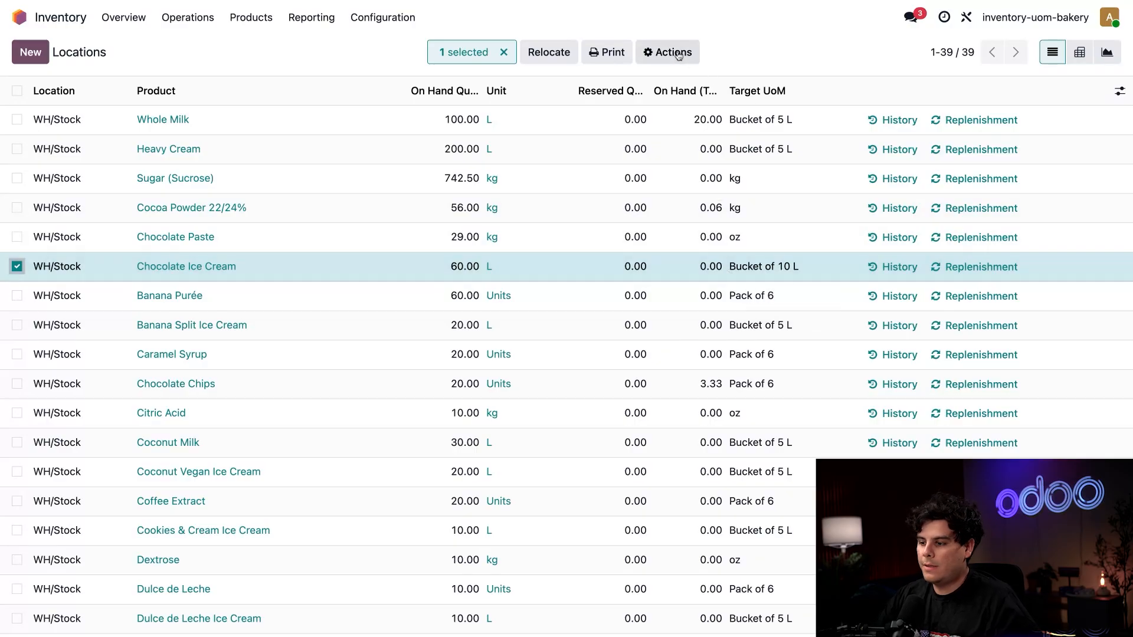
click(667, 52)
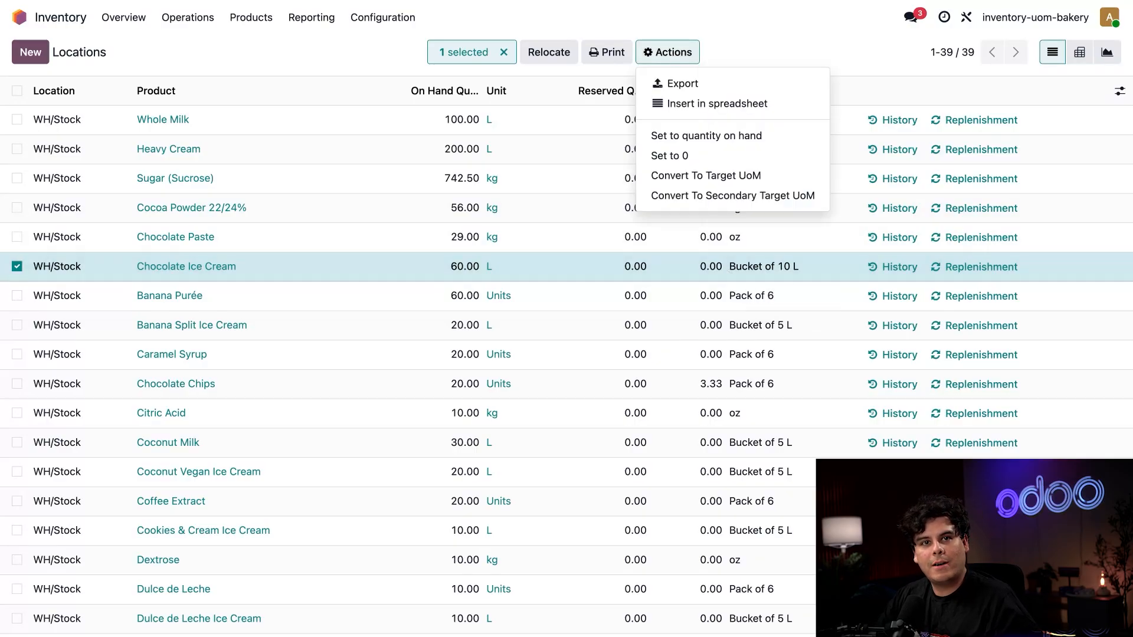
mouse_move(679, 83)
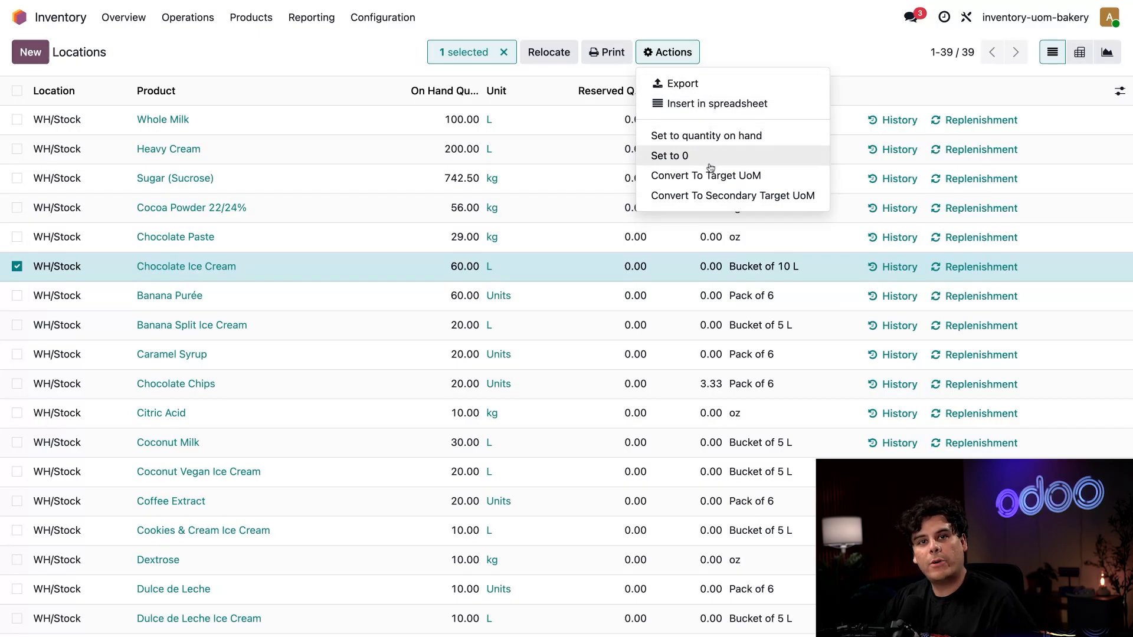
mouse_move(705, 174)
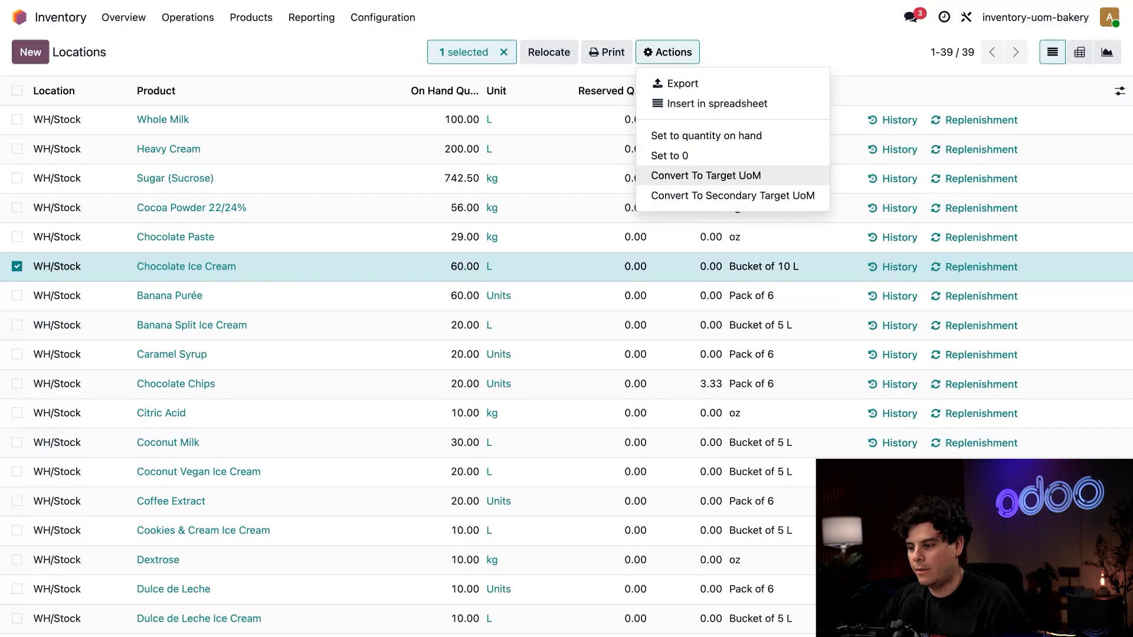
click(706, 174)
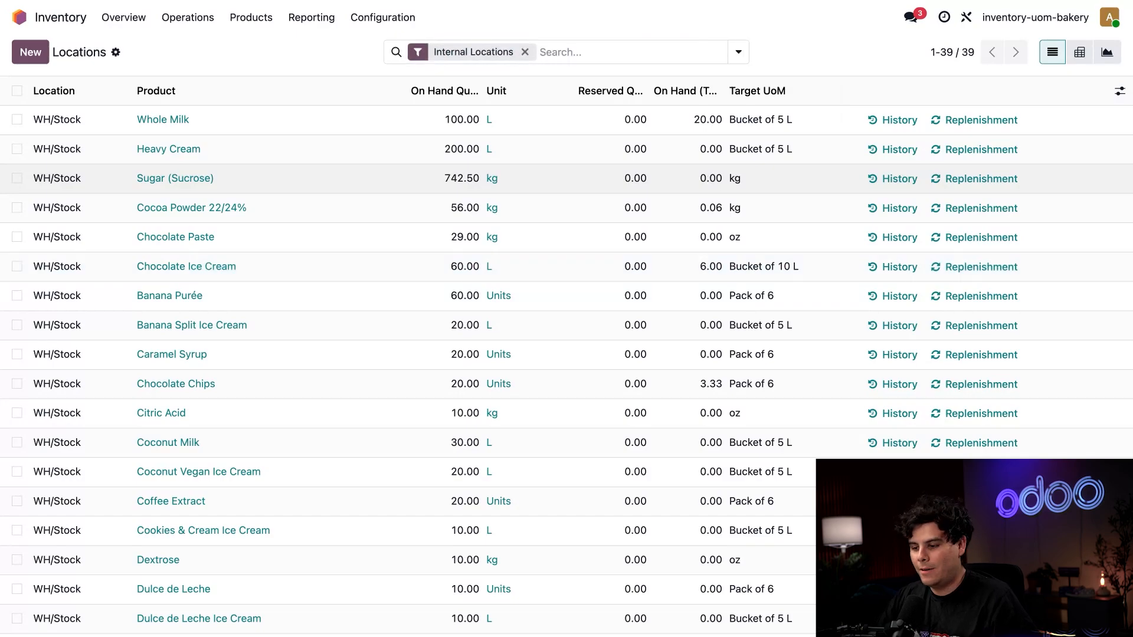
mouse_move(689, 277)
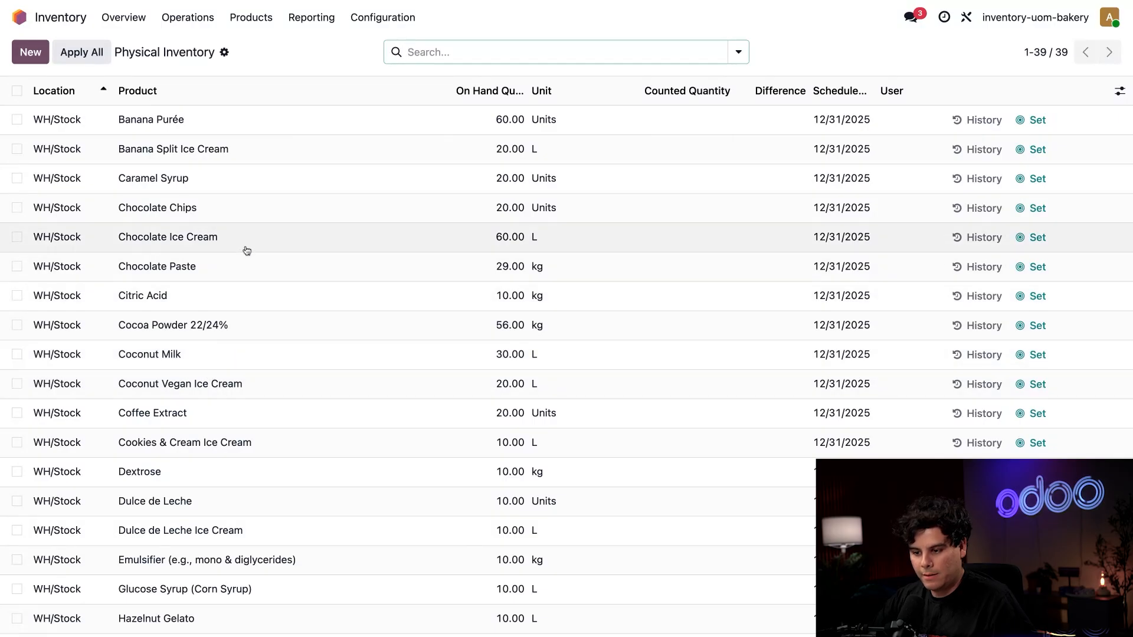
Save a counted quantity of 22 for Chocolate Ice Cream, difference -38
click(686, 236)
text(22)
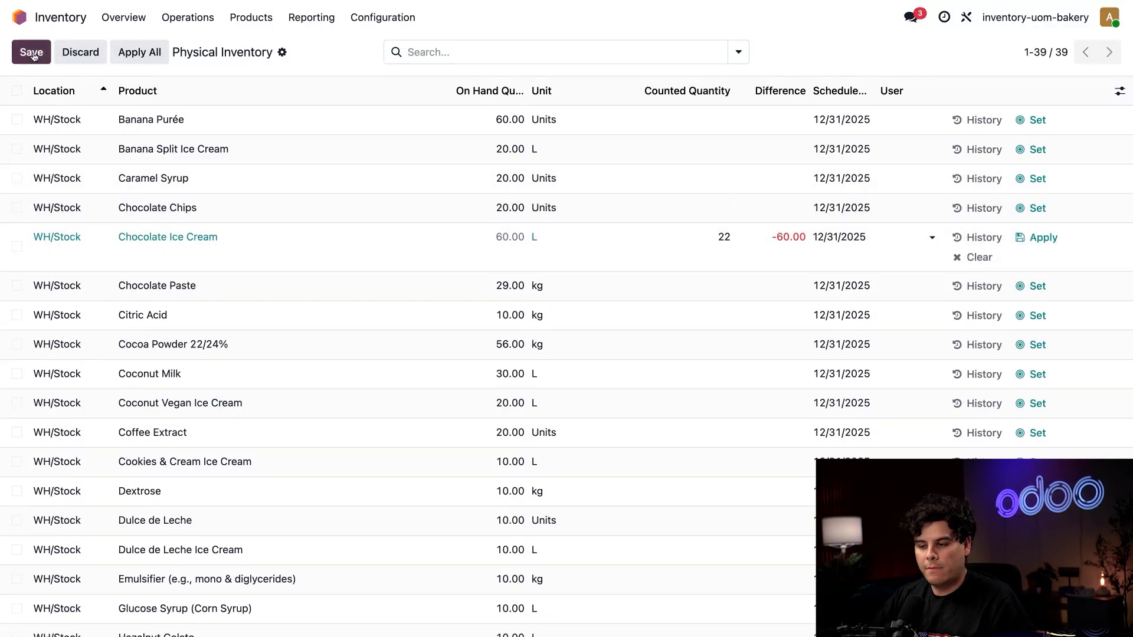
click(30, 52)
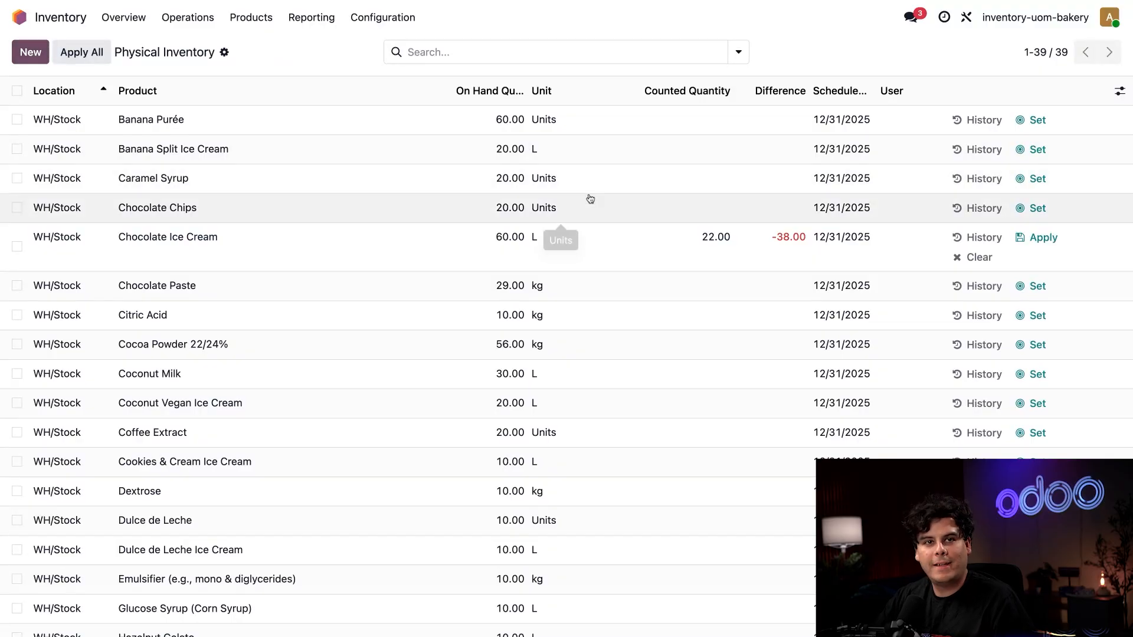